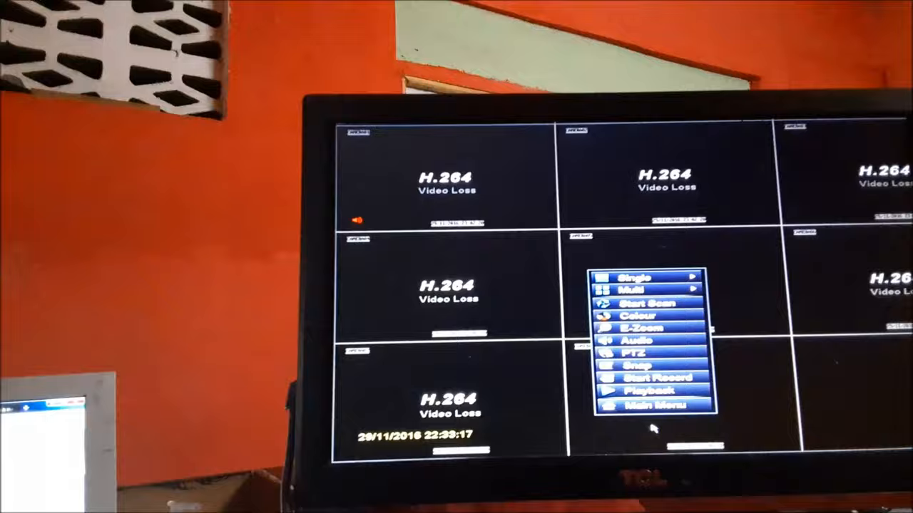
Bring up the right-click quick menu over the nine-camera video-loss grid
left_click(650, 405)
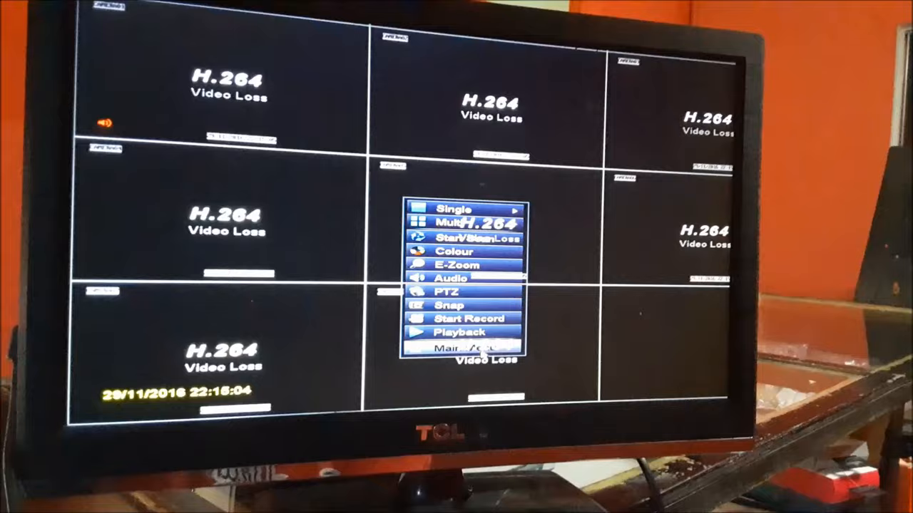
Enter the Main Menu with no password prompt, then choose Shut Down so power can be removed
left_click(475, 348)
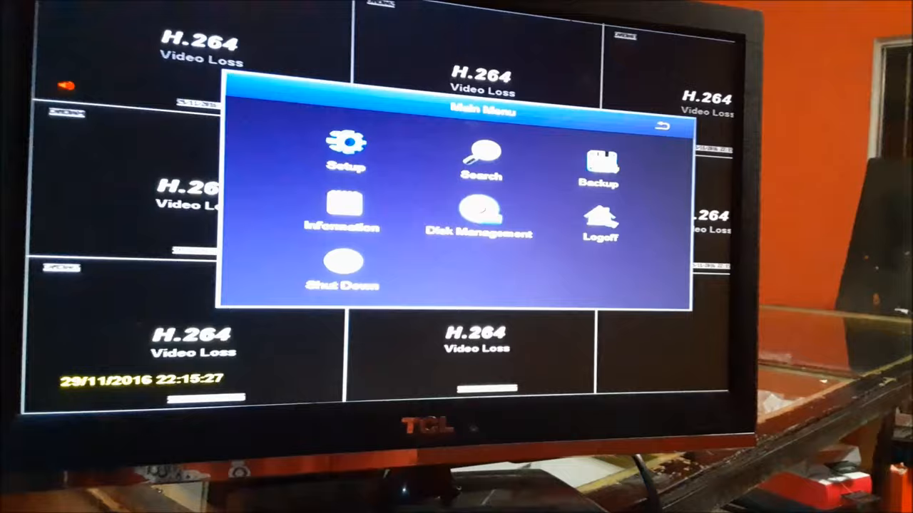
left_click(343, 271)
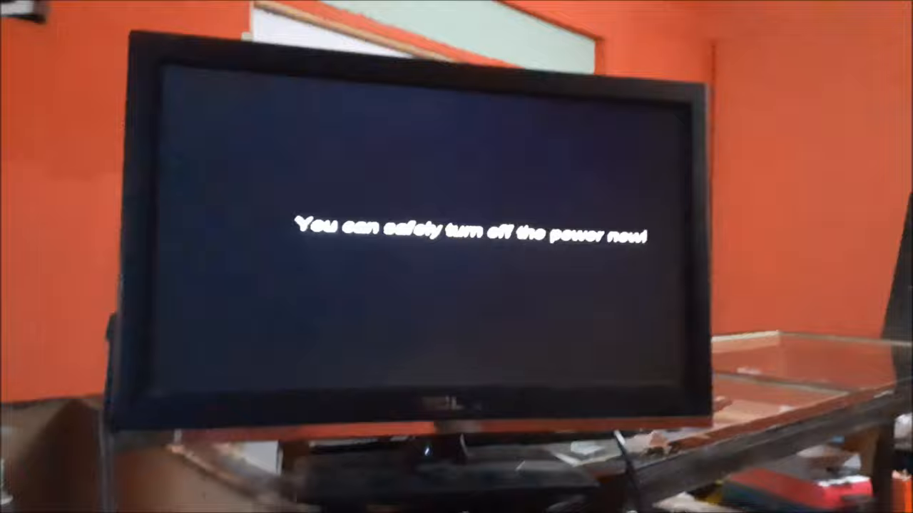